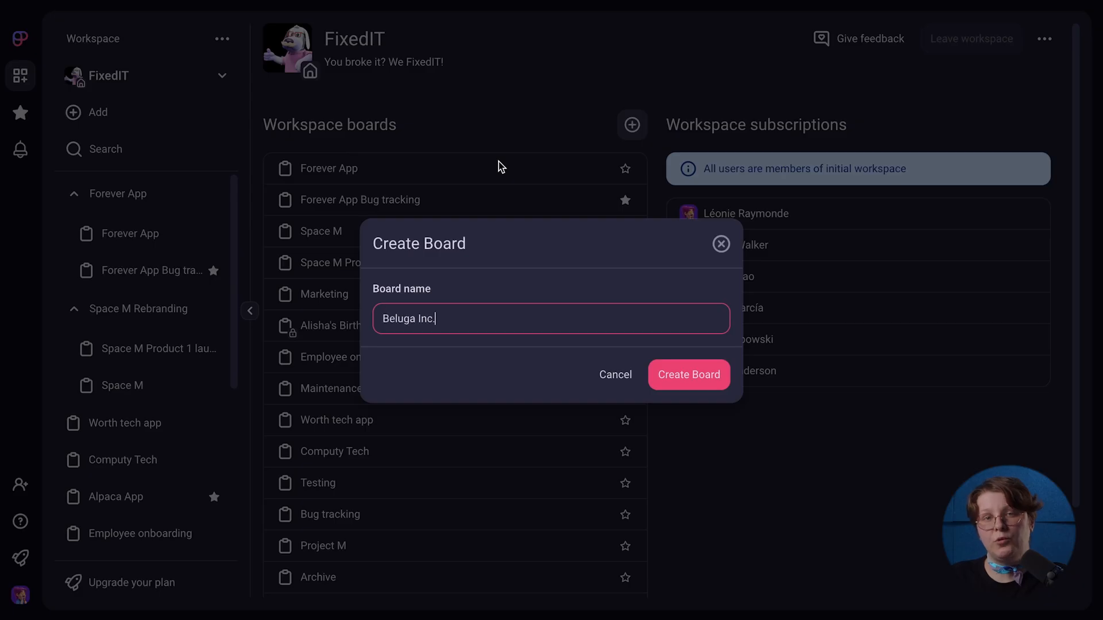
Step: Create the Beluga Inc. board and begin adding a new column
click(688, 374)
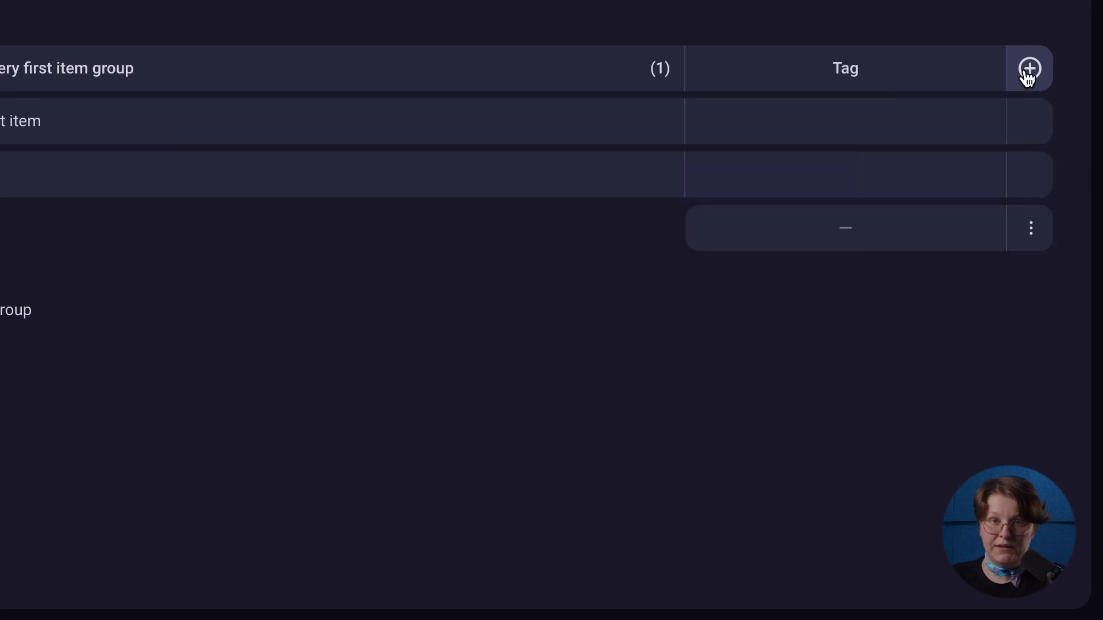
click(1028, 68)
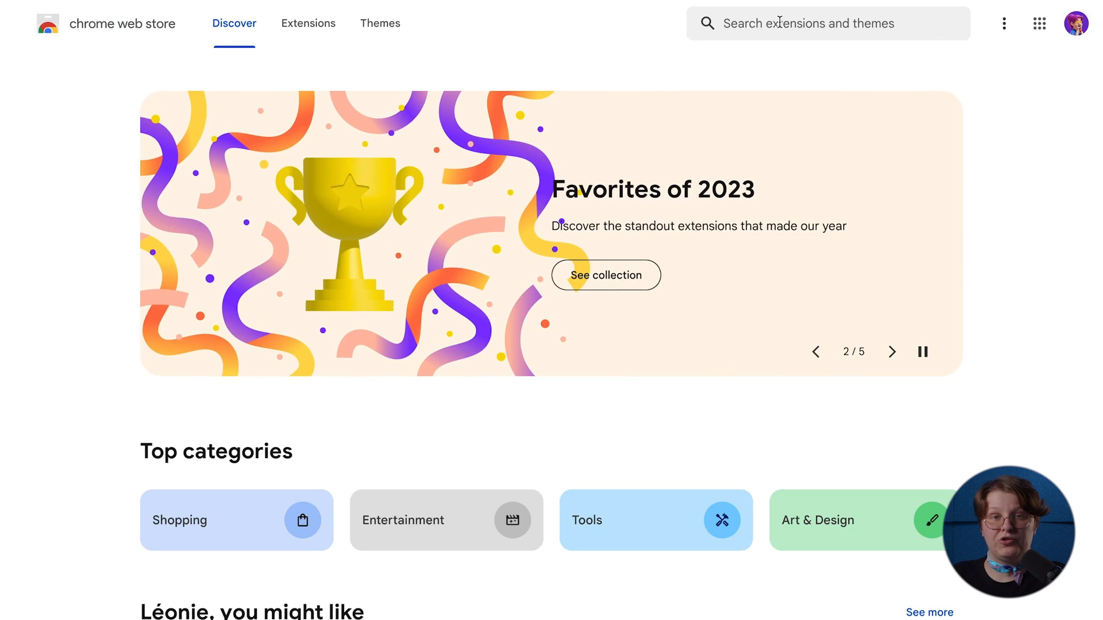
Step: Search the Chrome Web Store for 'Clockify'
text(Clockify)
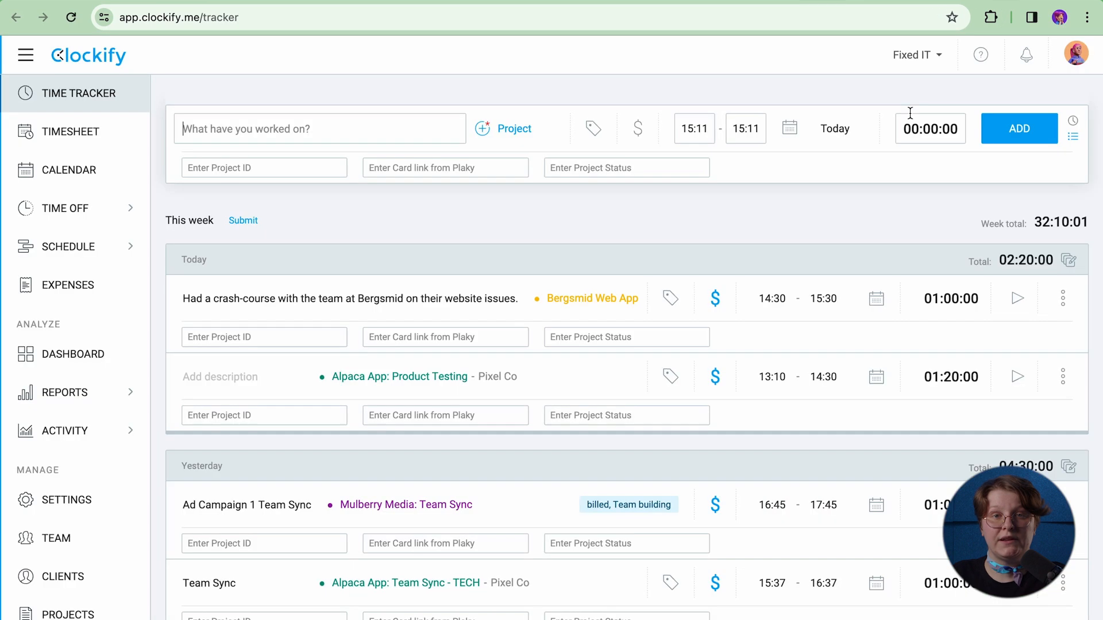
Step: Open Clockify's Team page and scroll through the full members' rates and roles
click(990, 18)
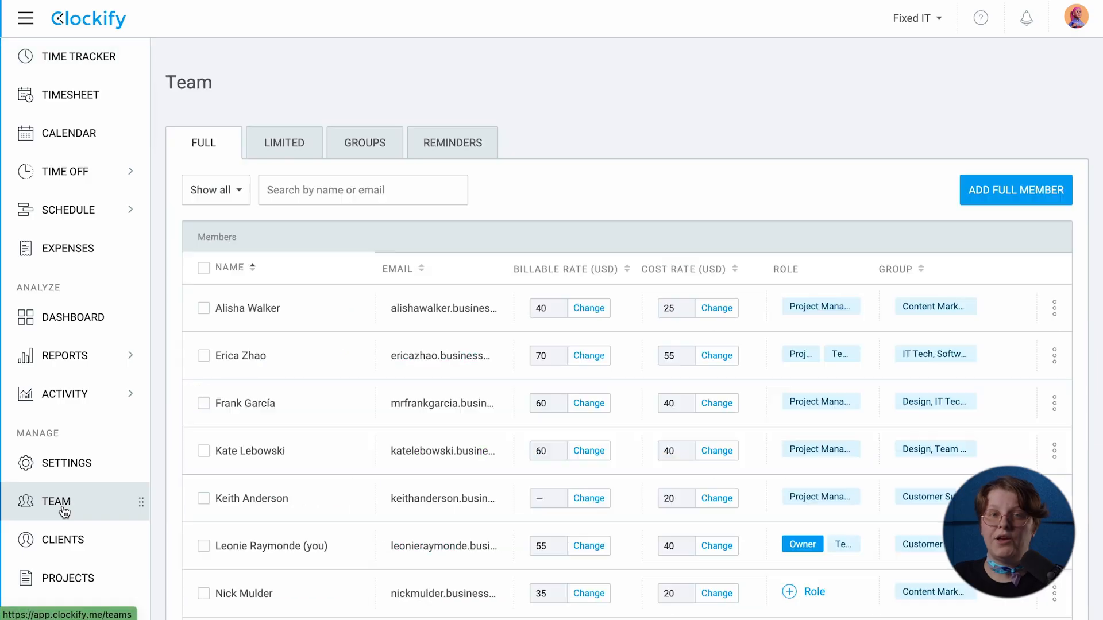
scroll(down, 3)
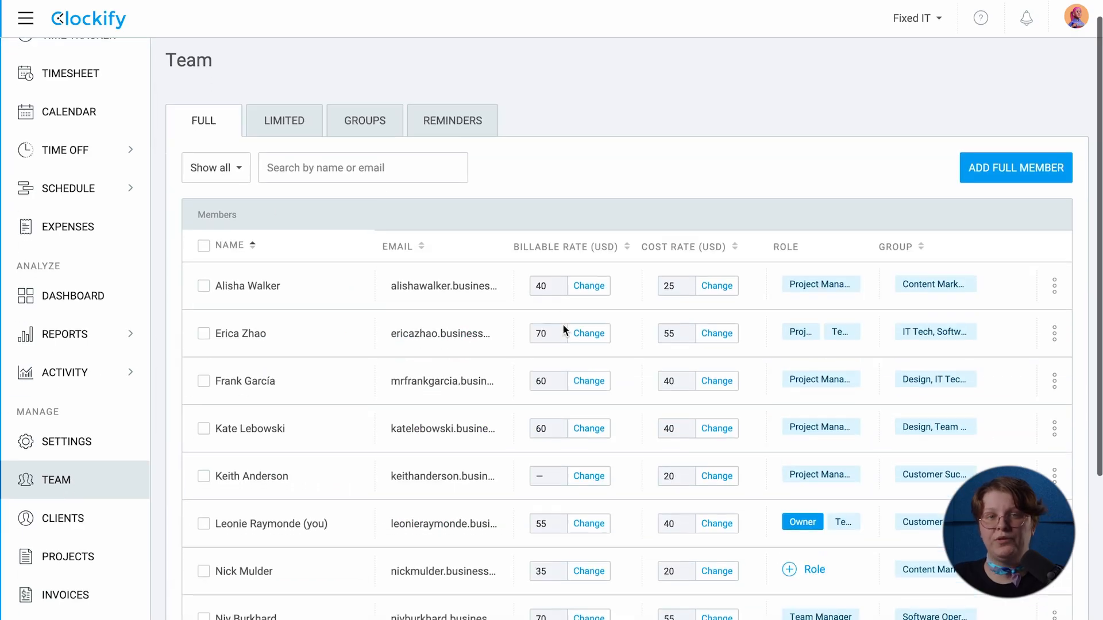
scroll(down, 3)
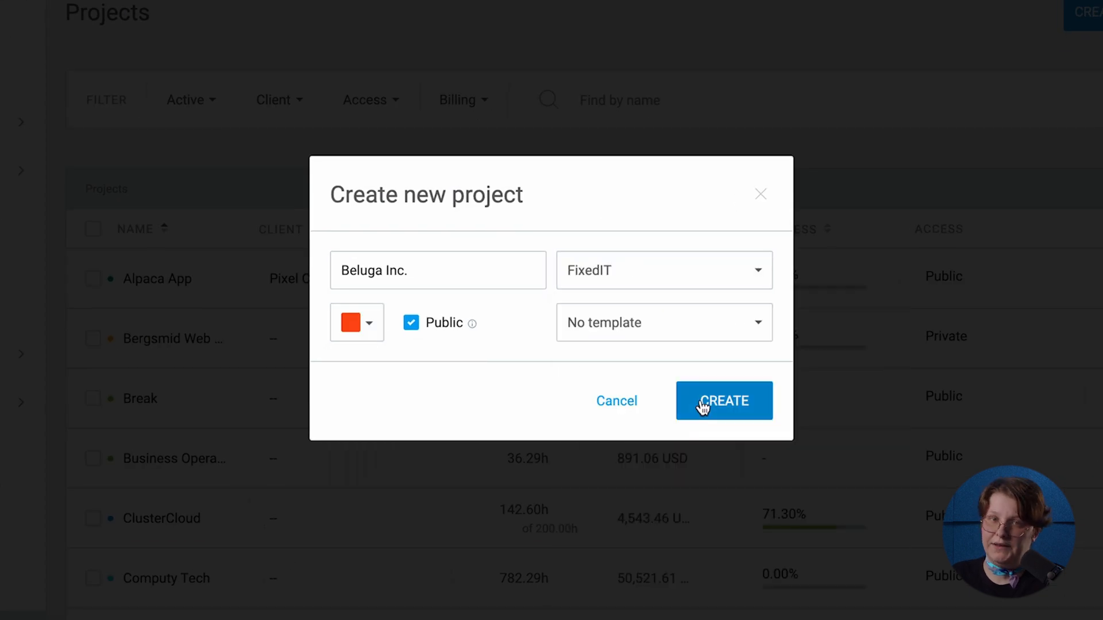
Step: Create the public Beluga Inc. project and view its Access tab
click(723, 401)
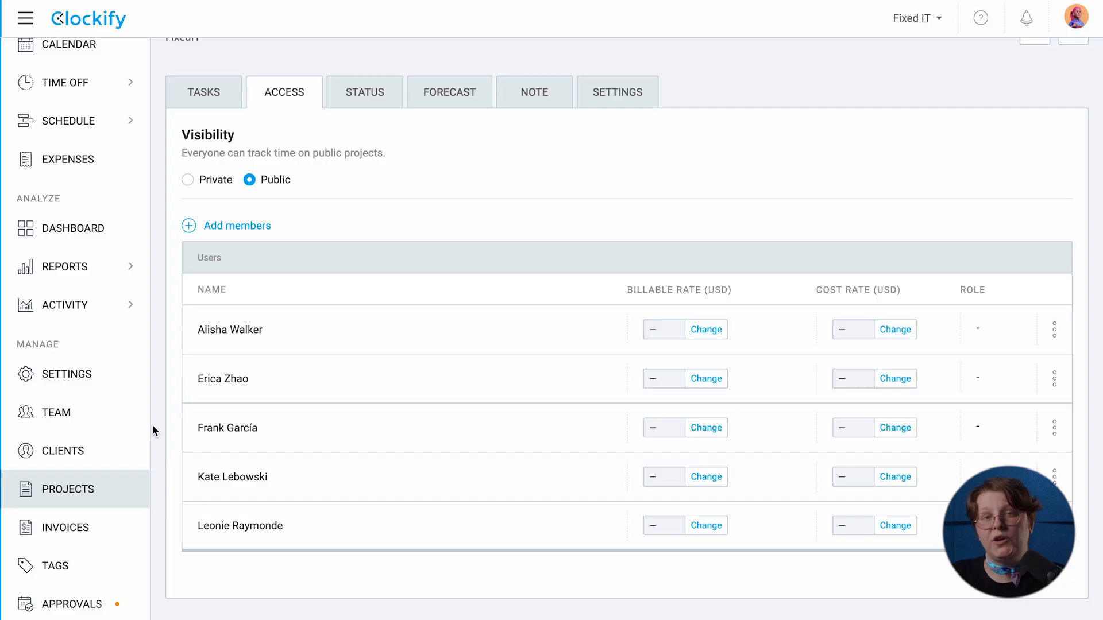
click(188, 179)
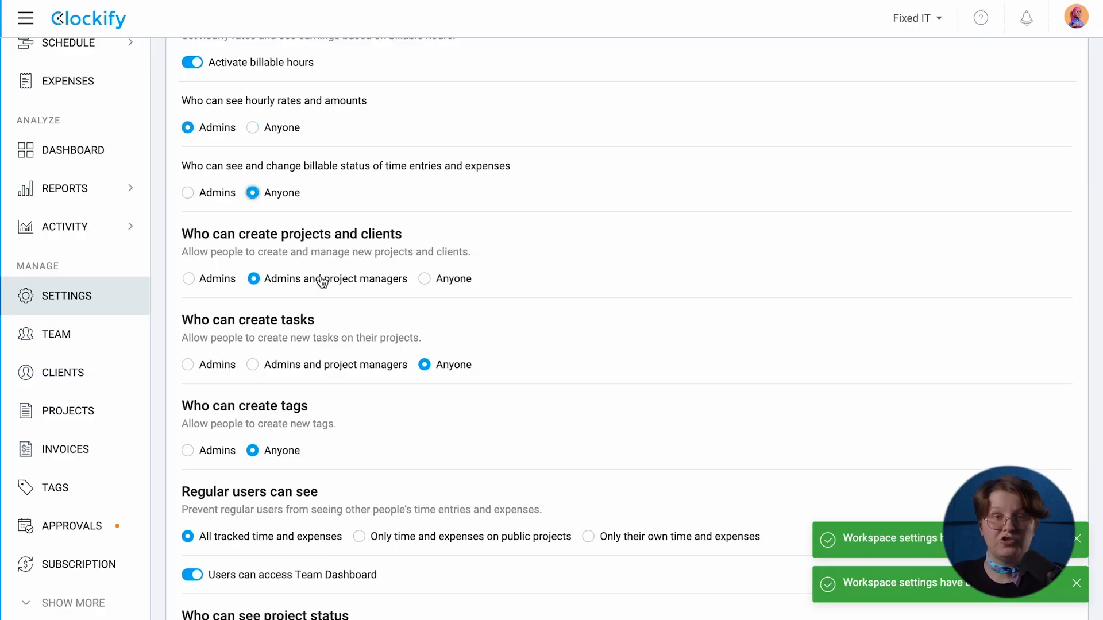
Step: Allow admins and project managers to create projects, then search projects for 'Bel'
click(251, 365)
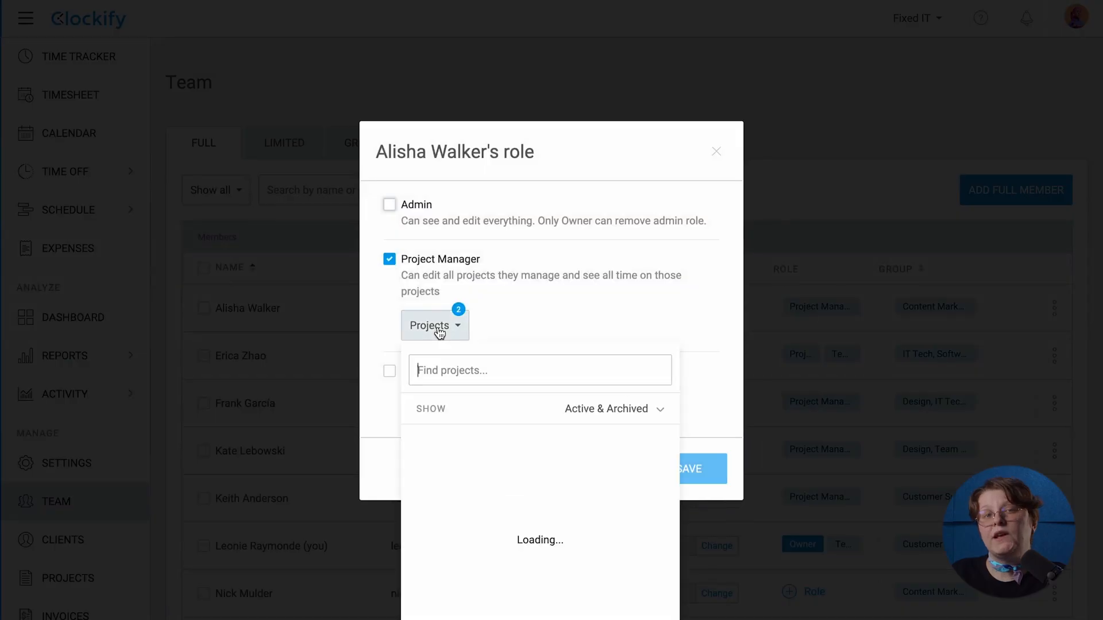
text(Beluga Inc.)
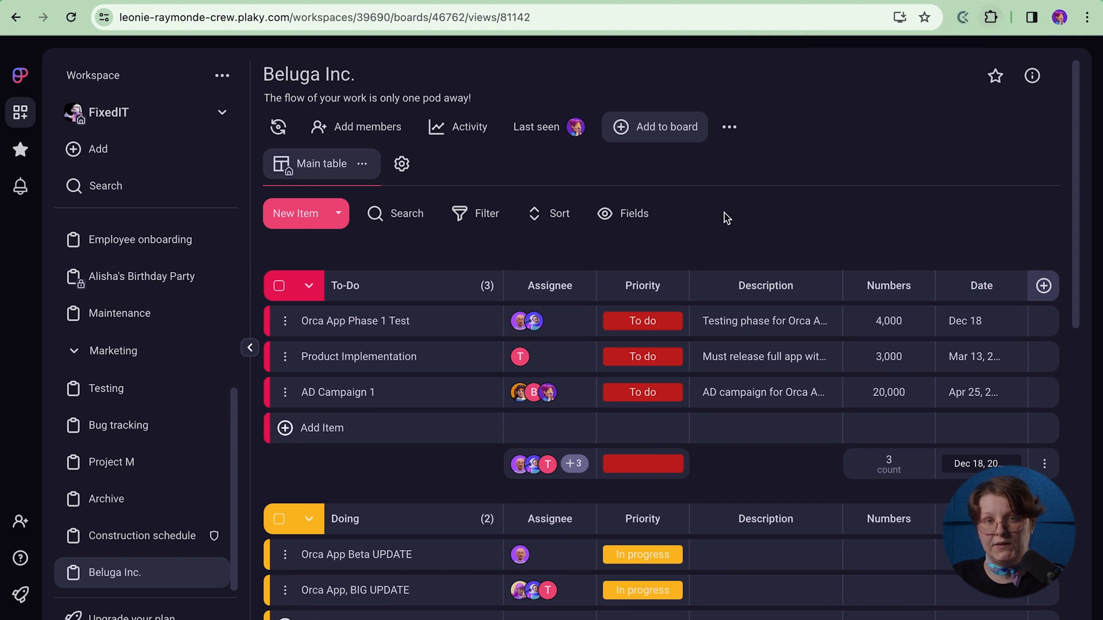
Step: Start a timer on Orca App Phase 1 Test under Beluga Inc. and open its tags
click(355, 321)
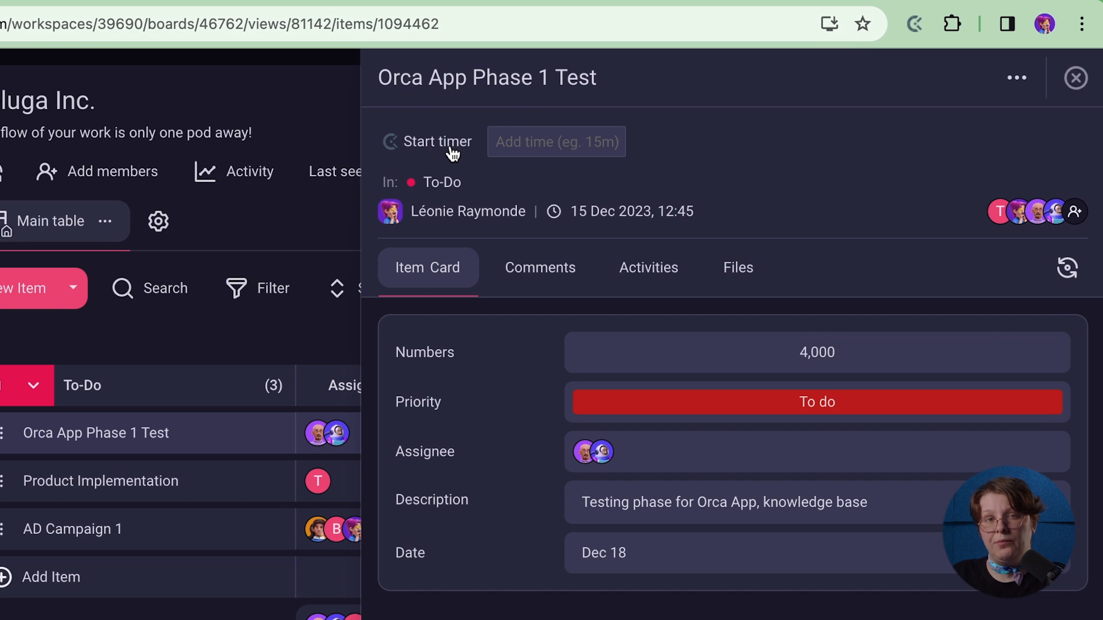
click(438, 141)
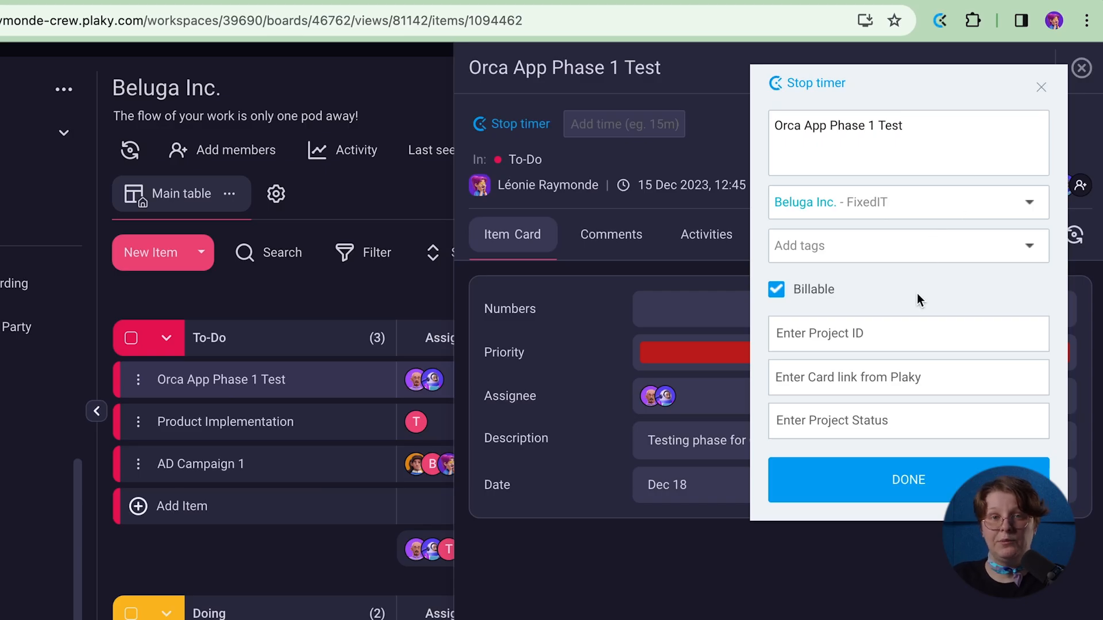
click(907, 245)
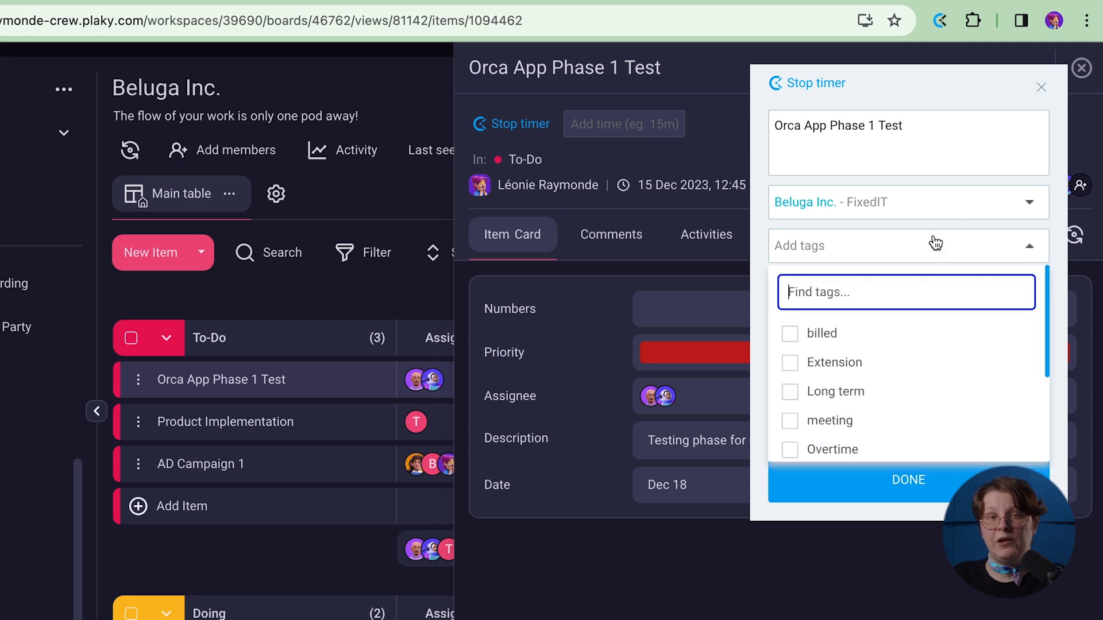
click(789, 333)
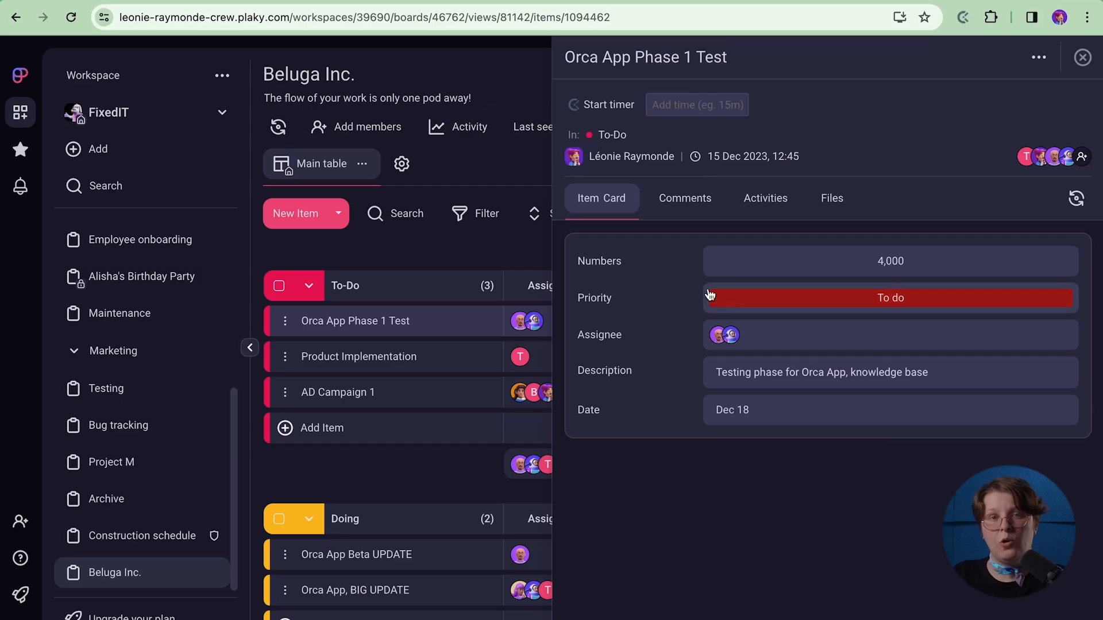
click(643, 57)
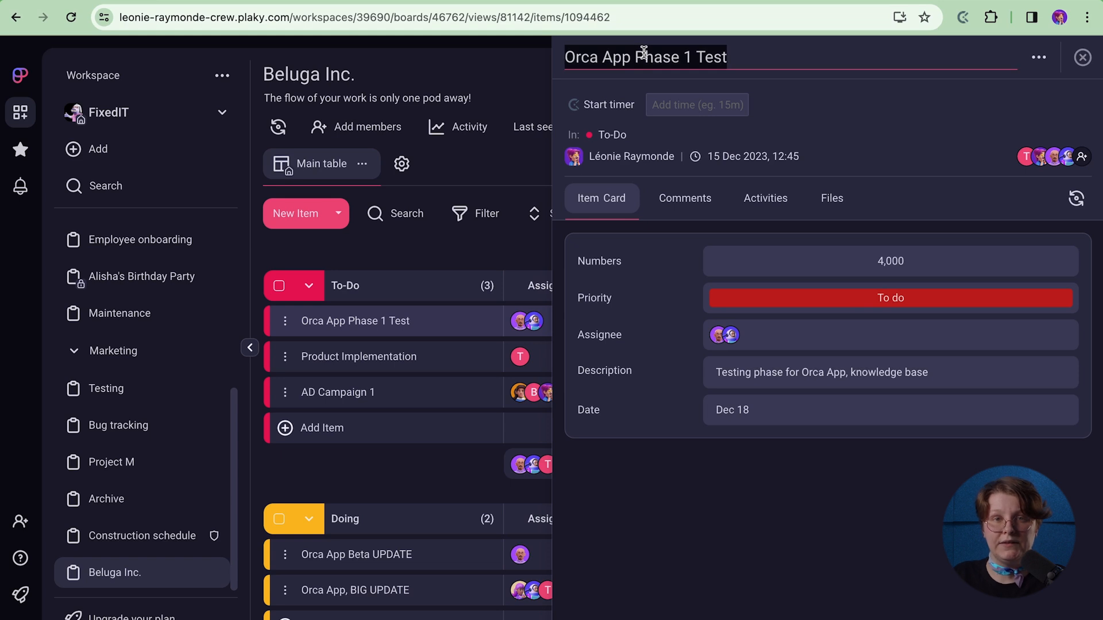
right_click(643, 57)
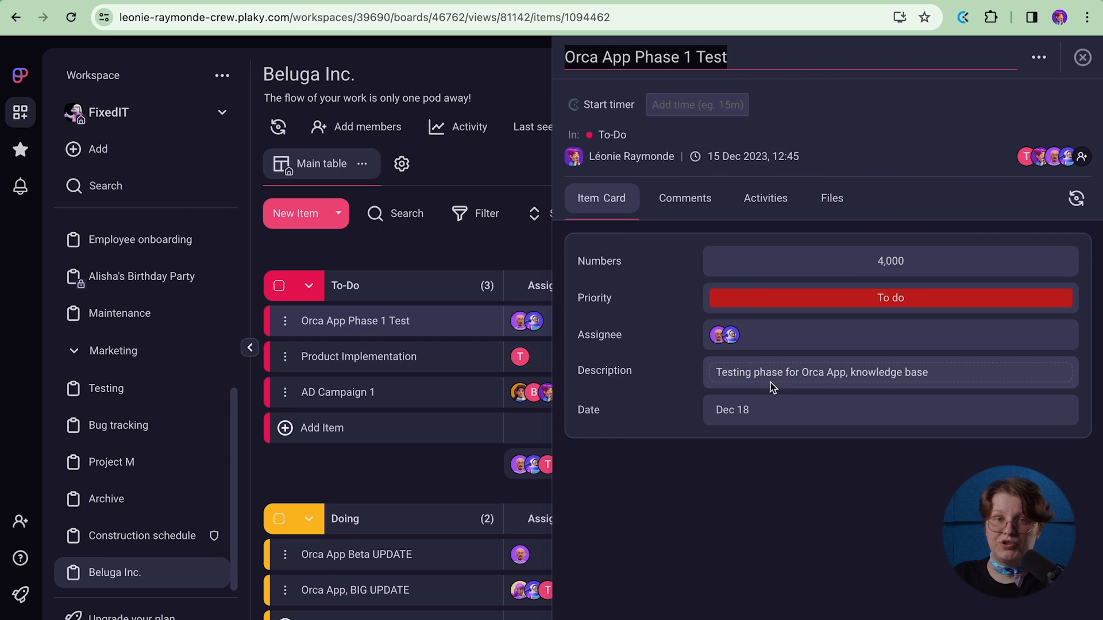
text(belu)
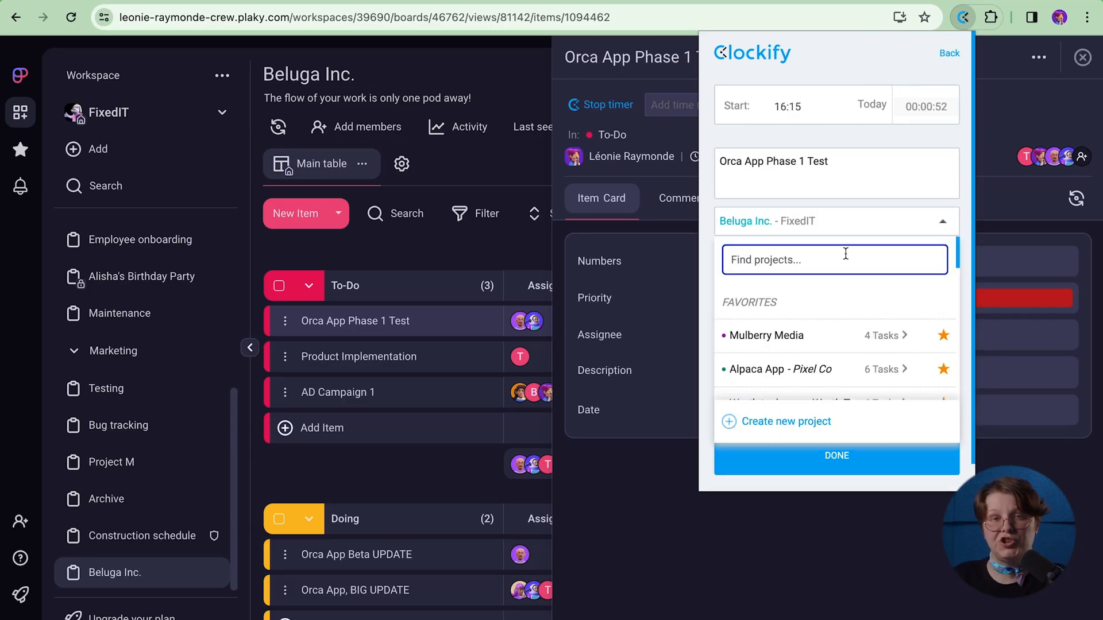
Step: Create a red, private Beluga Inc. project for the timer and search tags for 'design'
click(785, 421)
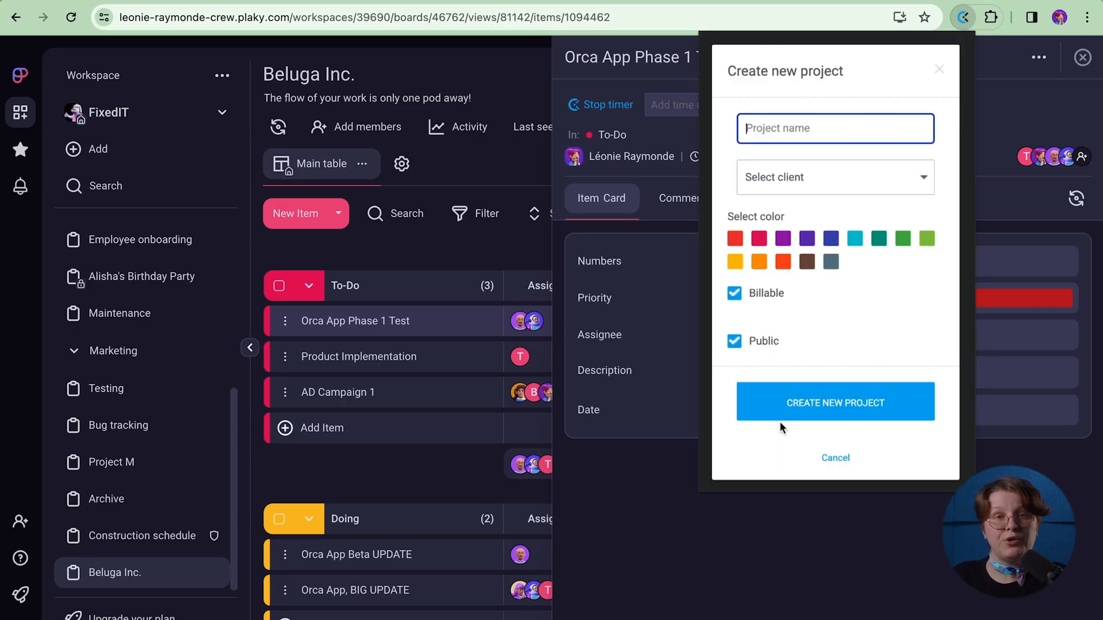
text(Beluga Inc.)
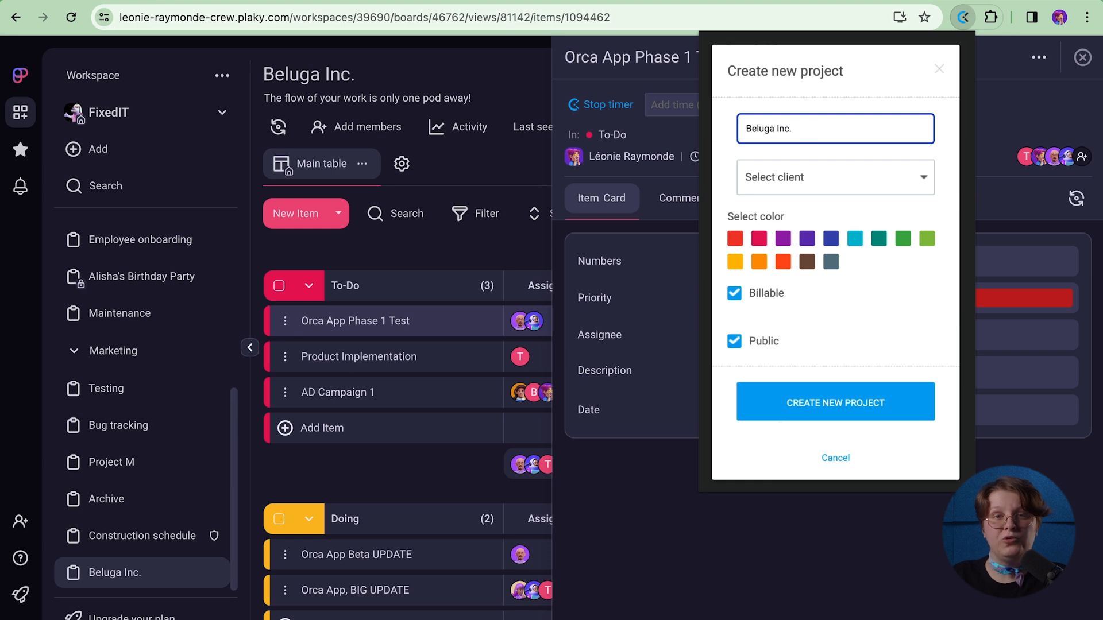
click(736, 238)
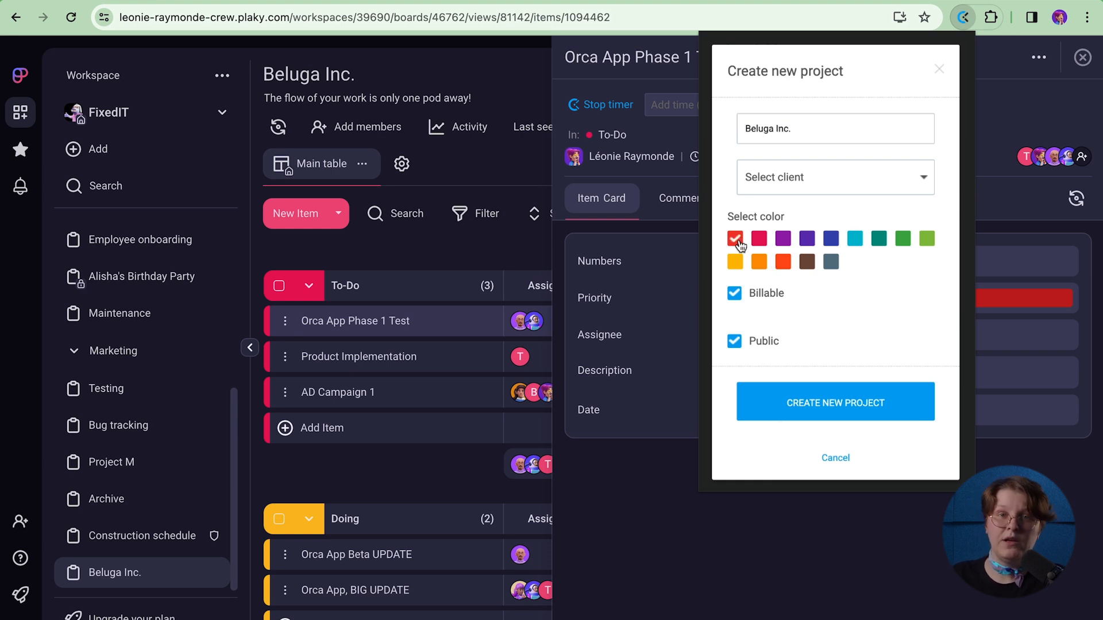
click(733, 342)
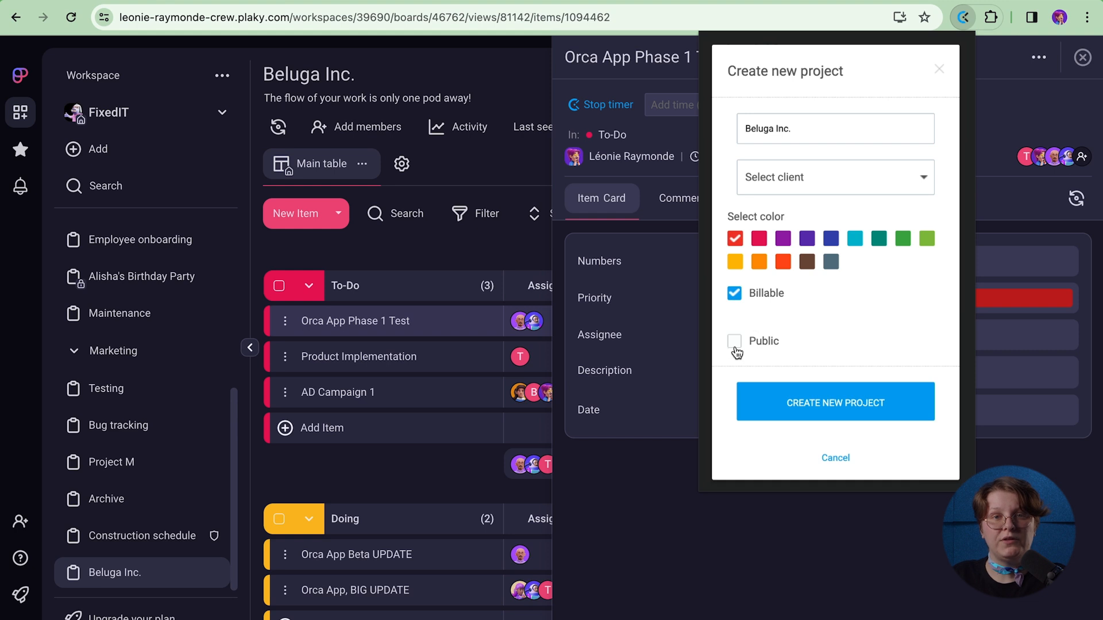
click(836, 401)
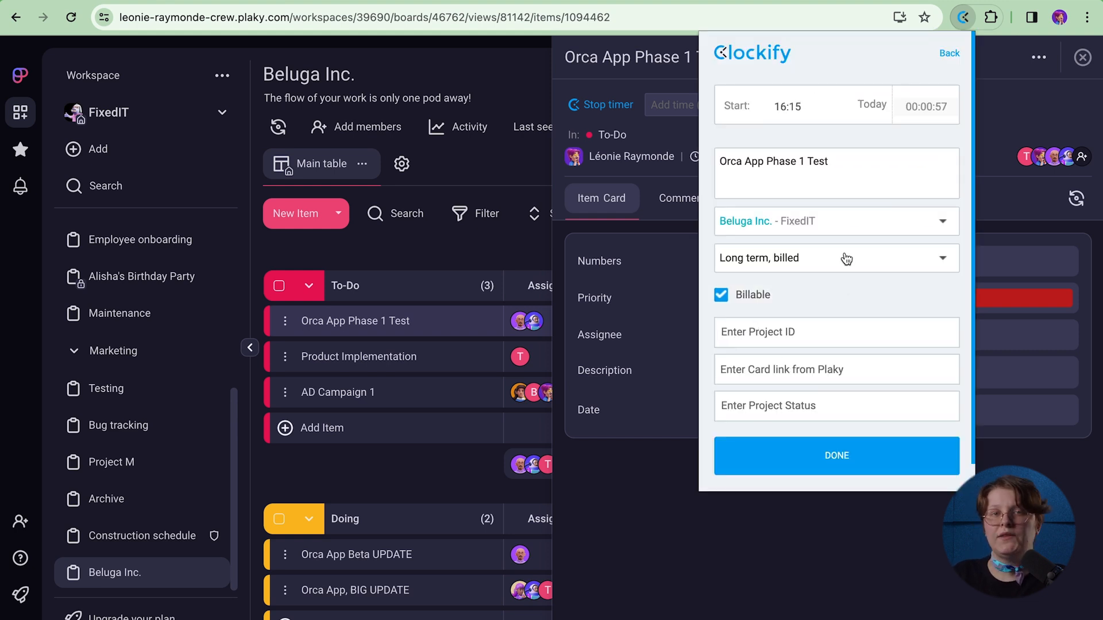
click(835, 258)
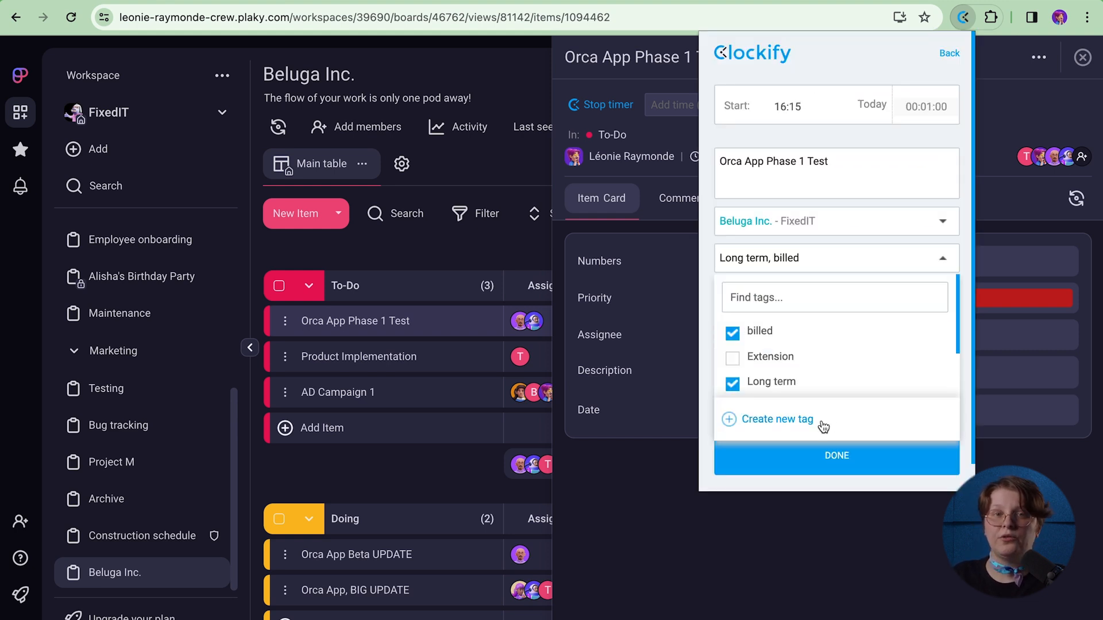
text(design)
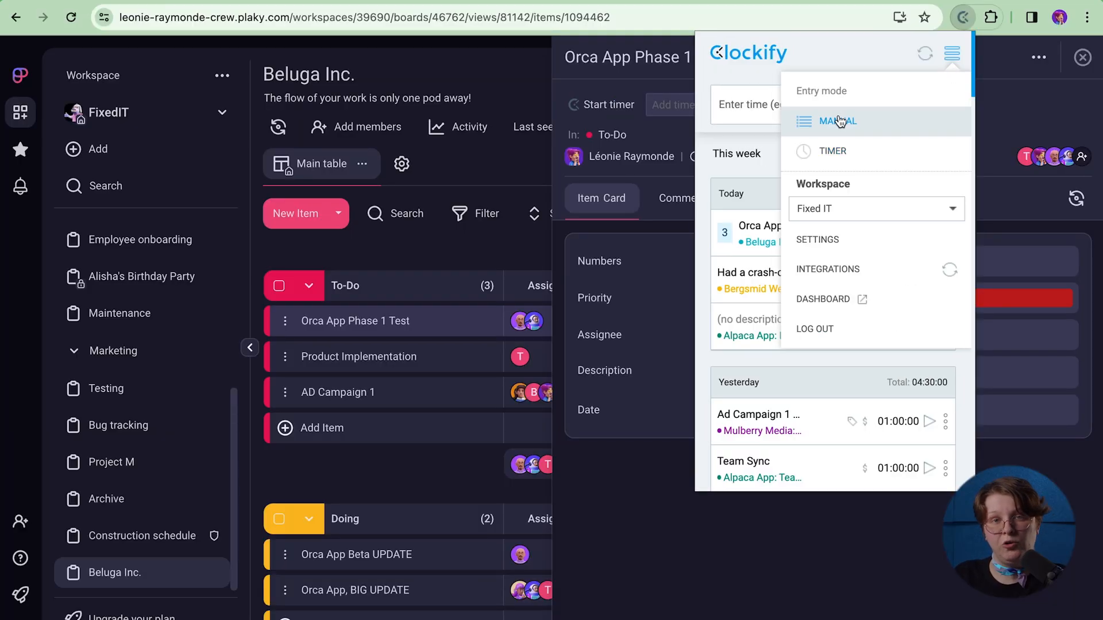
Step: Switch the Clockify extension's entry mode to Manual
click(837, 120)
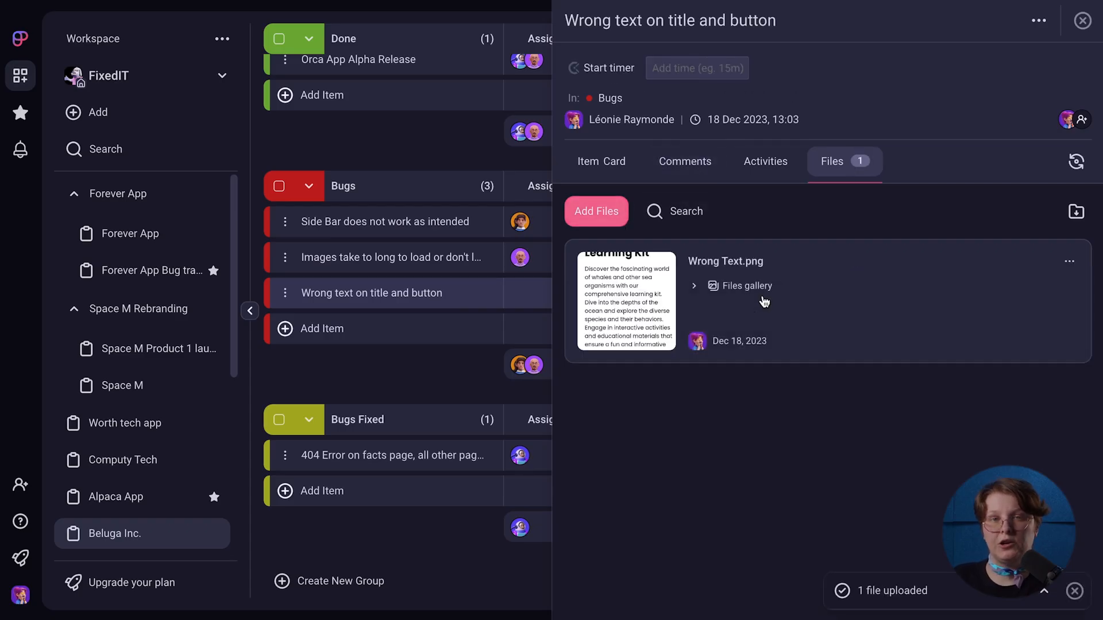
Step: Post the fix-notification comment on the Wrong text on title and button bug item
click(683, 161)
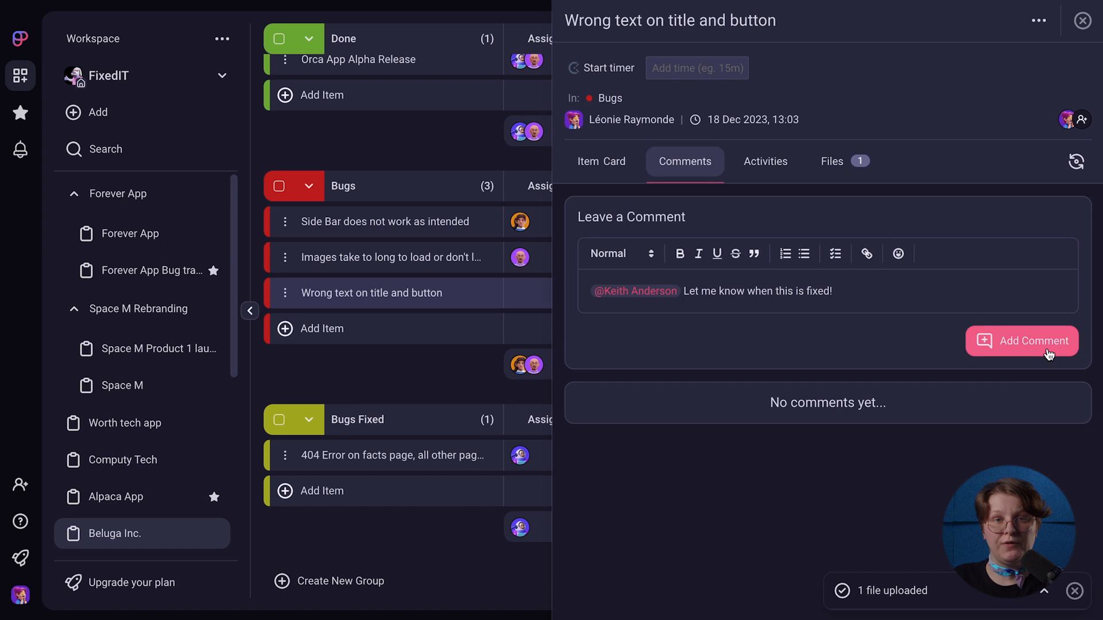
click(1081, 20)
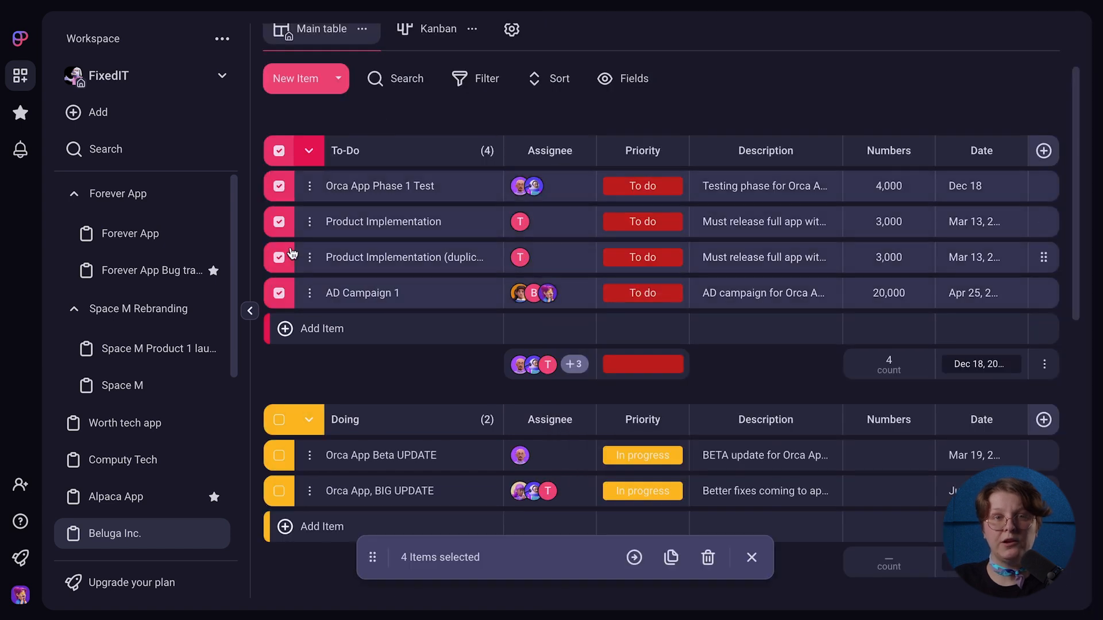
Step: Select the To-Do items and view the board's recent activity
click(20, 149)
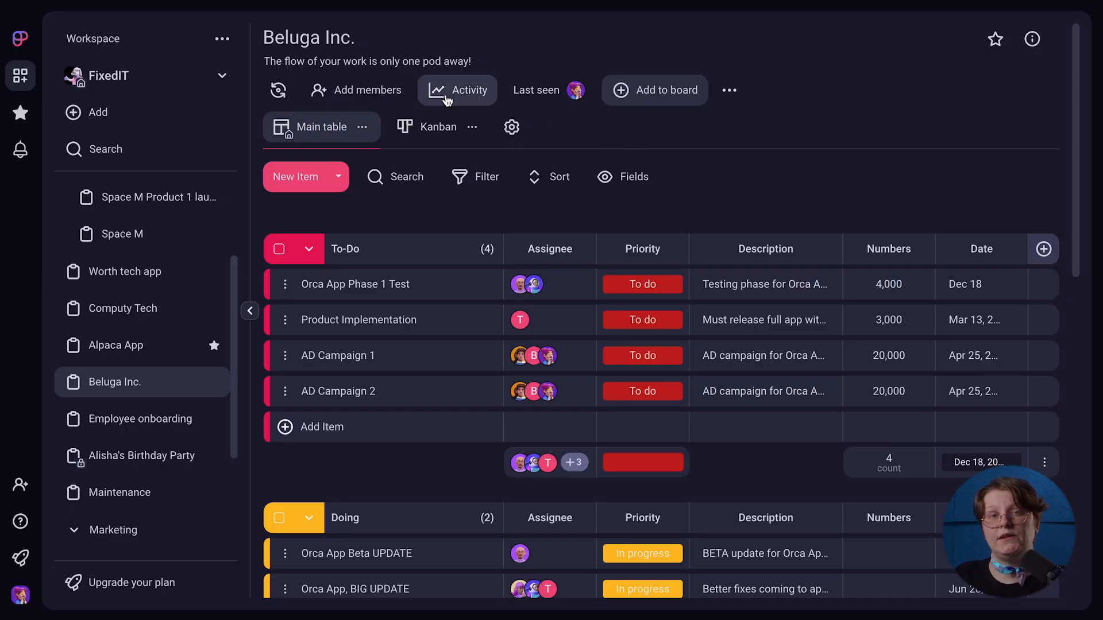
click(457, 91)
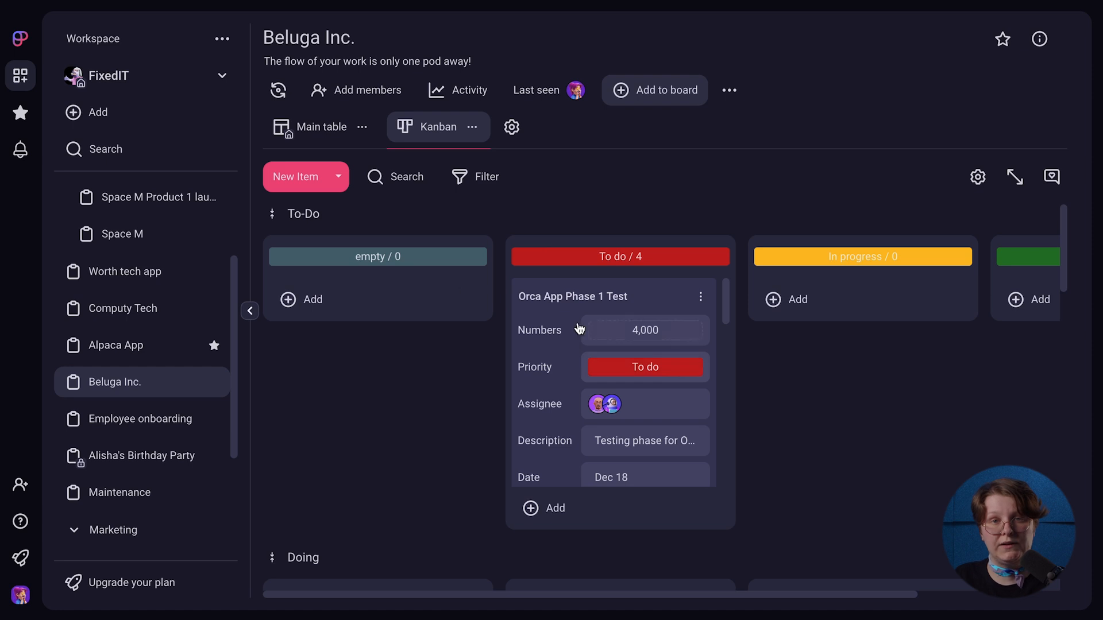
Step: Show only Doing items in Kanban, then sort the Beluga Inc. main table by Title, ascending
click(476, 177)
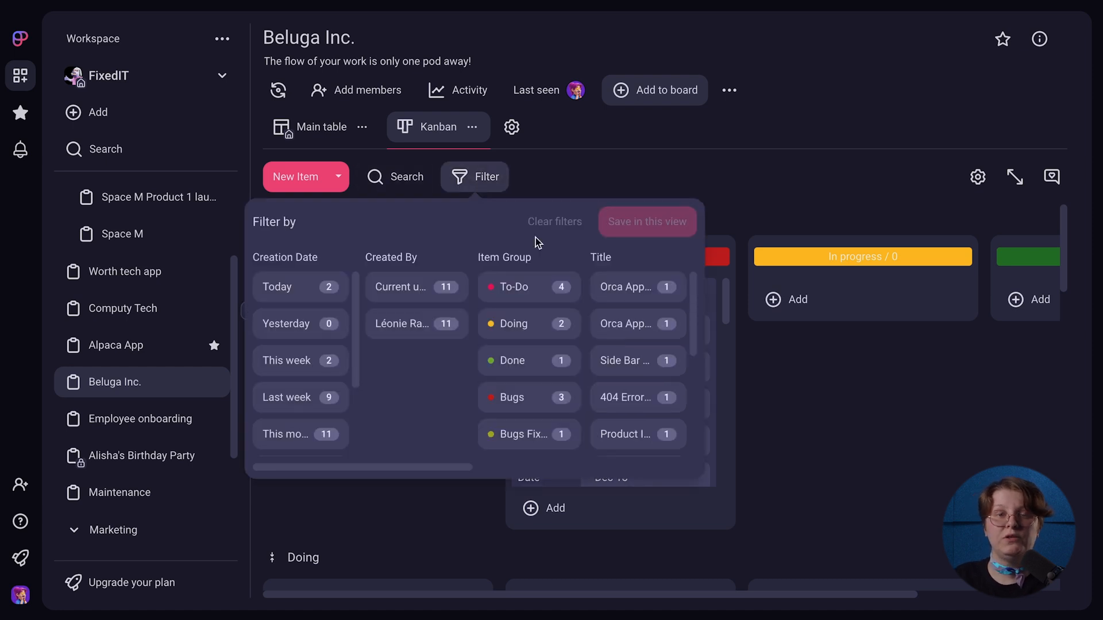
click(513, 323)
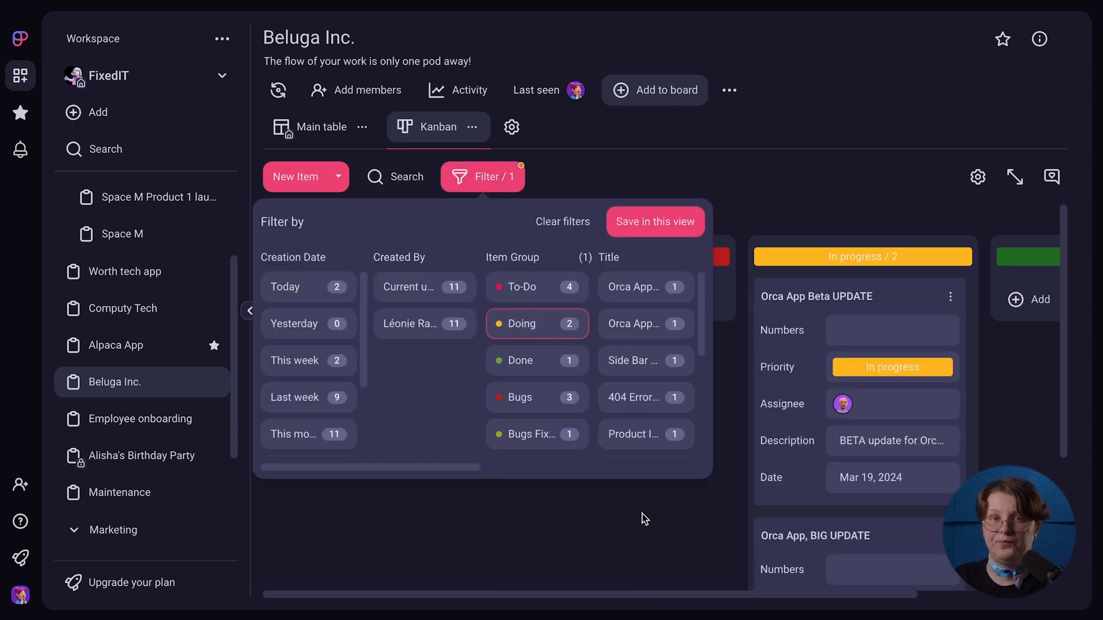
click(320, 127)
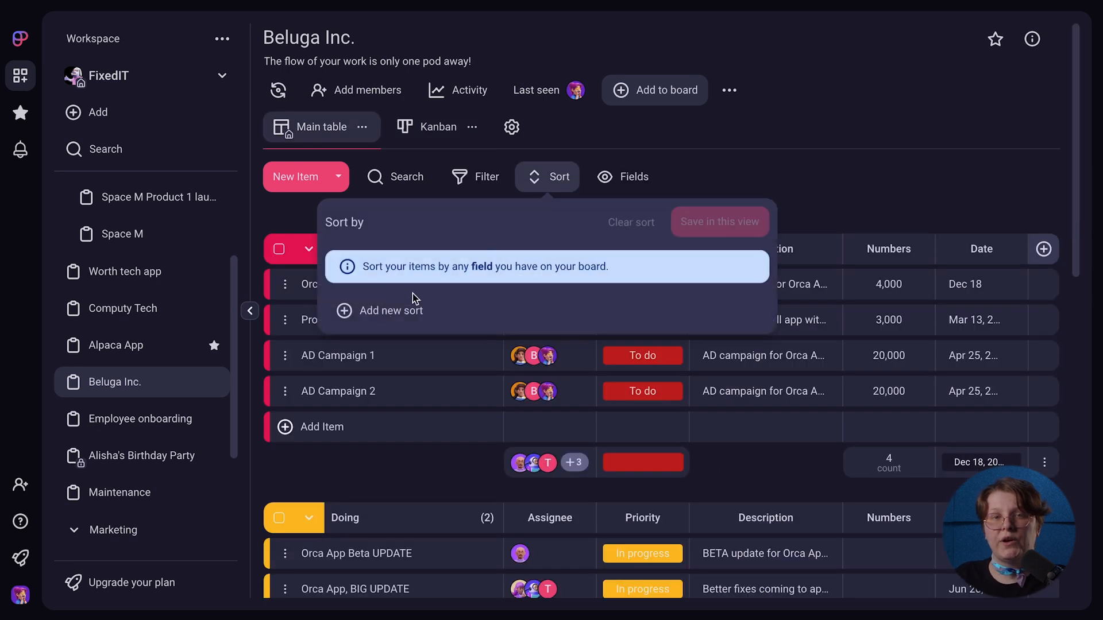
click(389, 310)
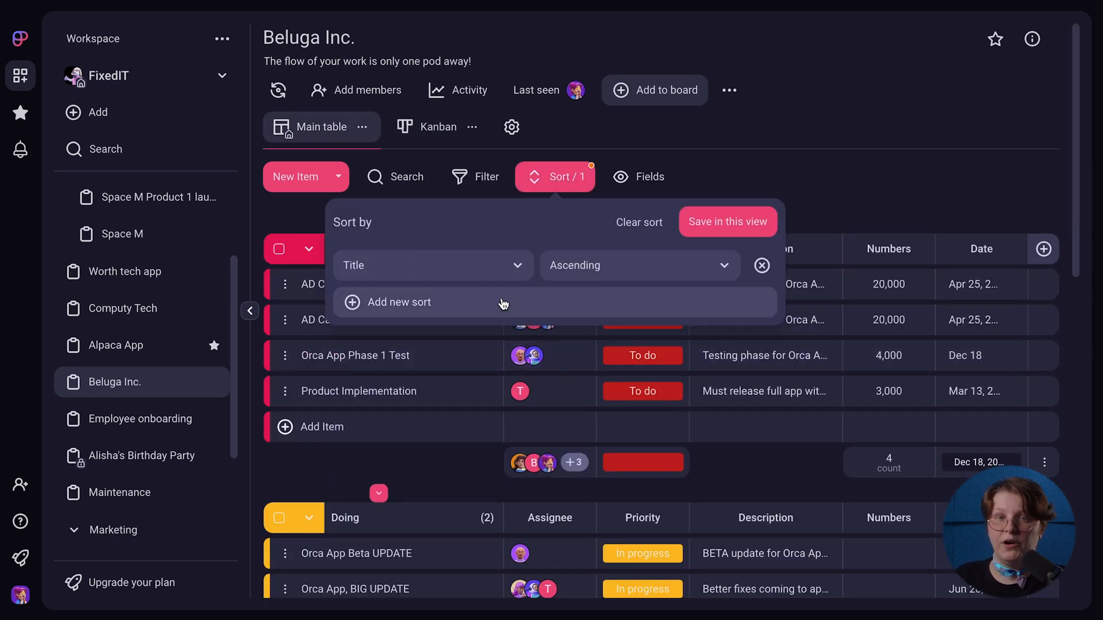
click(727, 222)
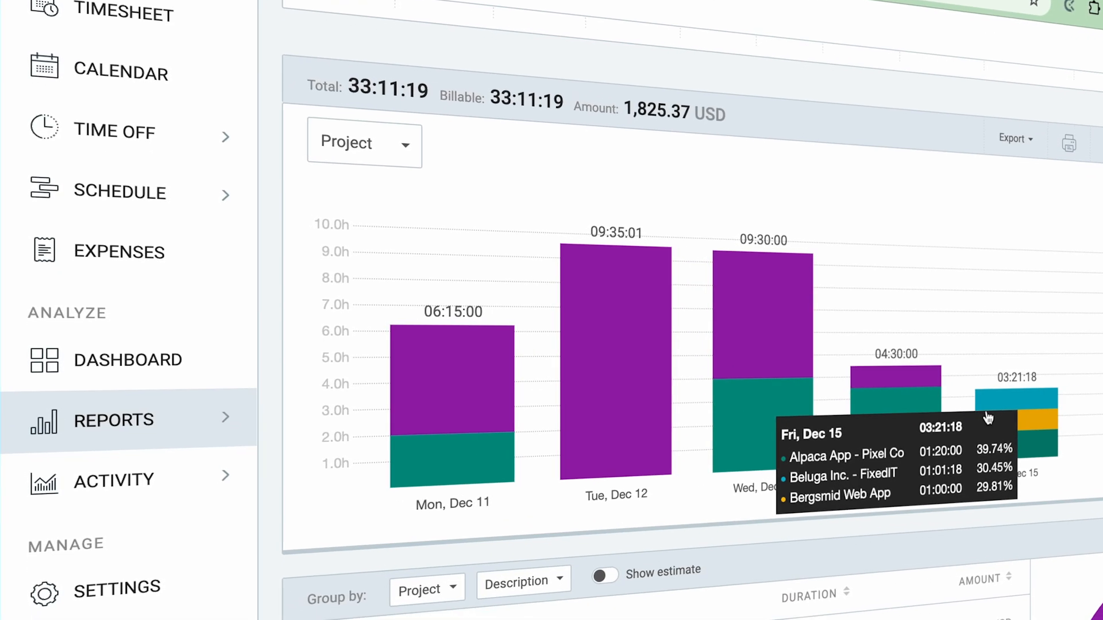
Step: Switch the Summary report bar chart breakdown from Billability to Project
scroll(down, 3)
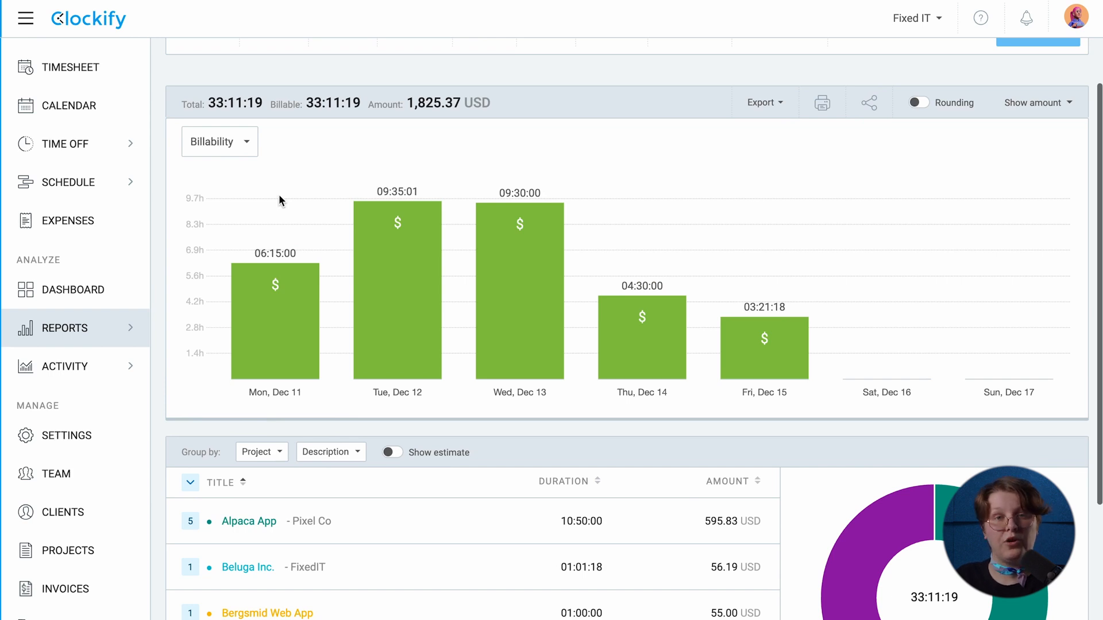
click(218, 141)
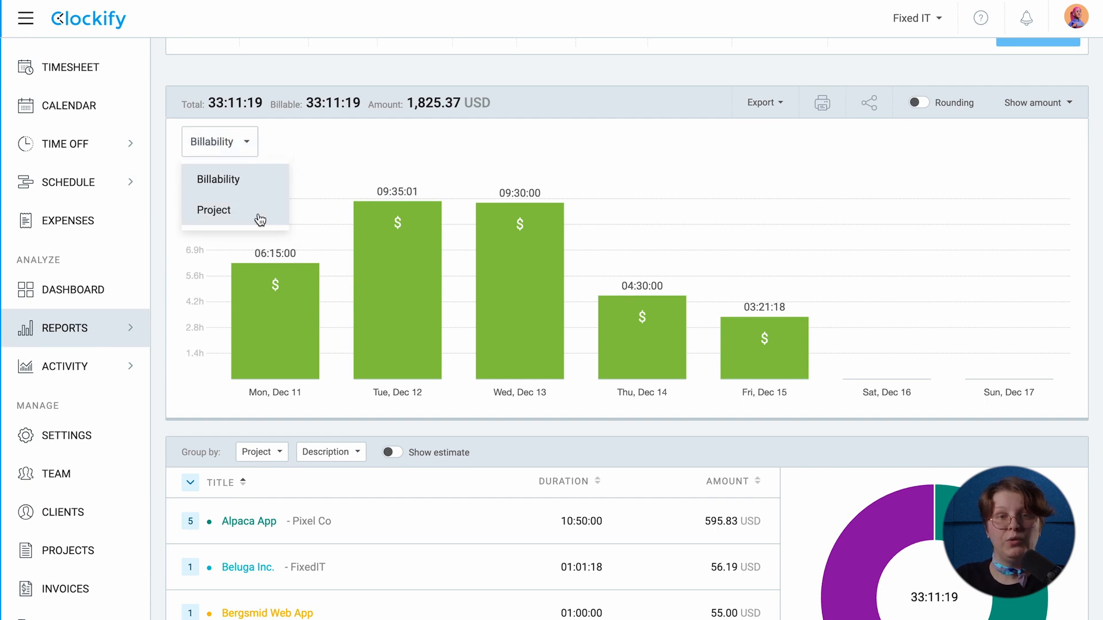
click(213, 211)
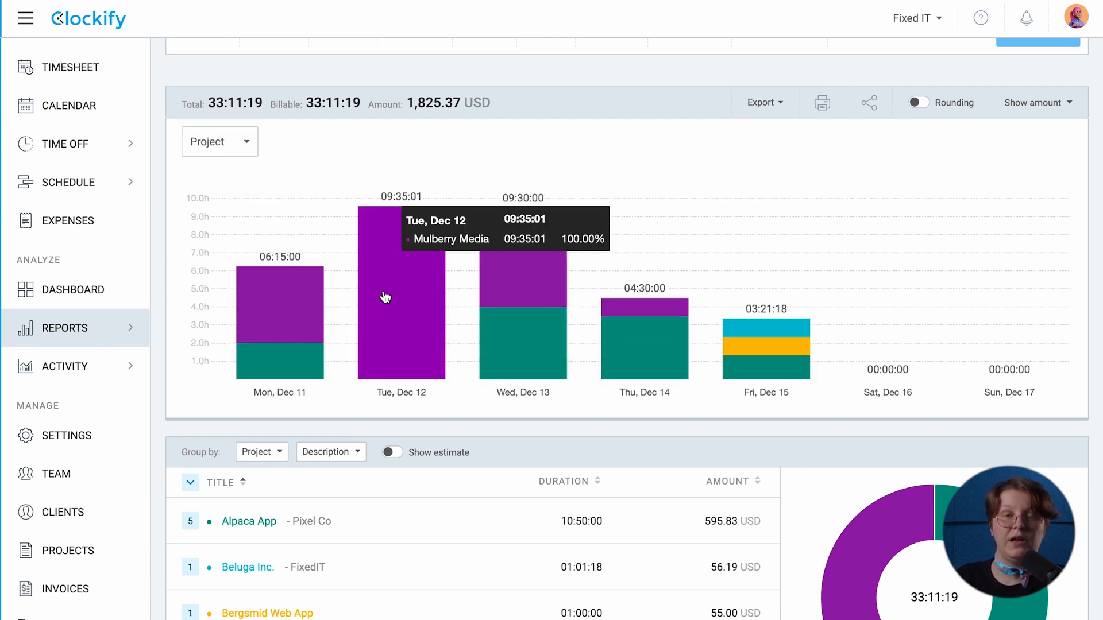
mouse_move(587, 348)
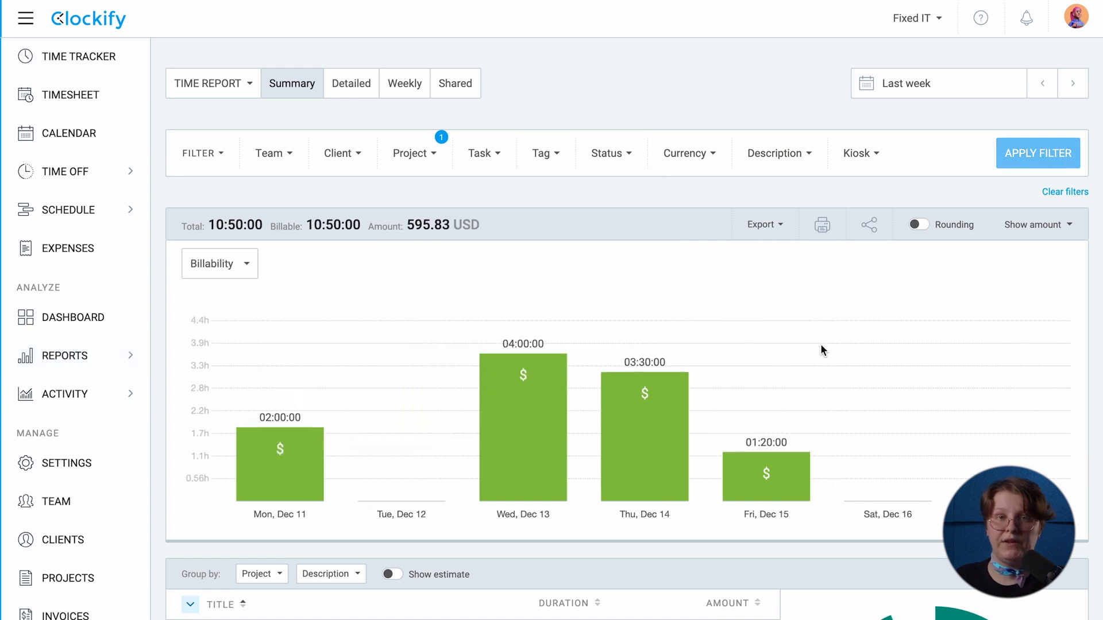
Step: Clear the project filter and save the summary export settings as 'Week 7 report'
click(764, 224)
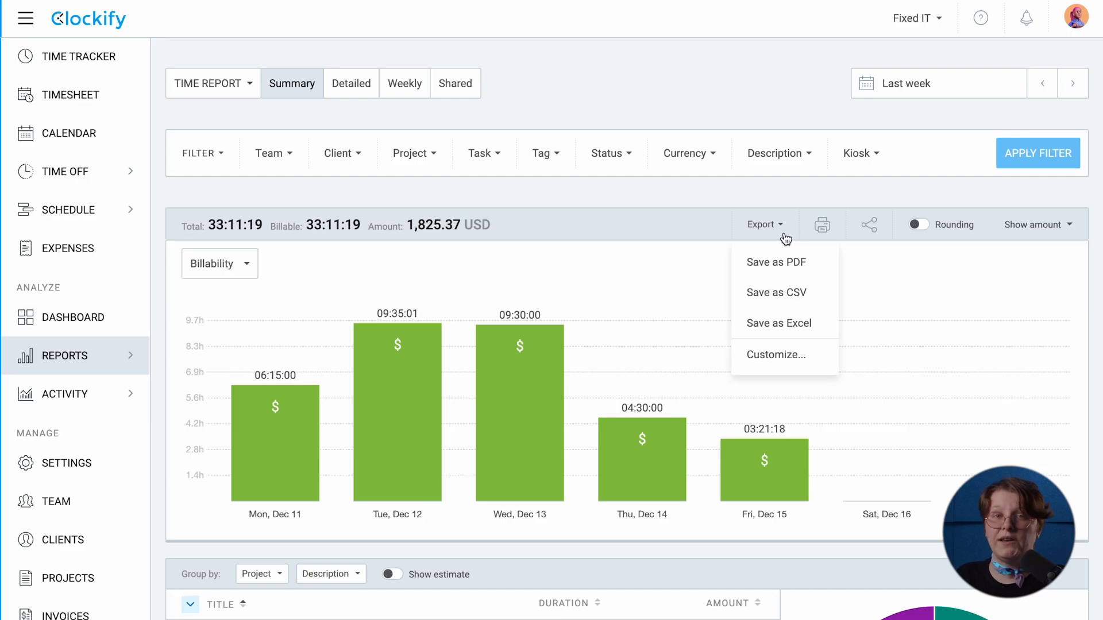
click(775, 354)
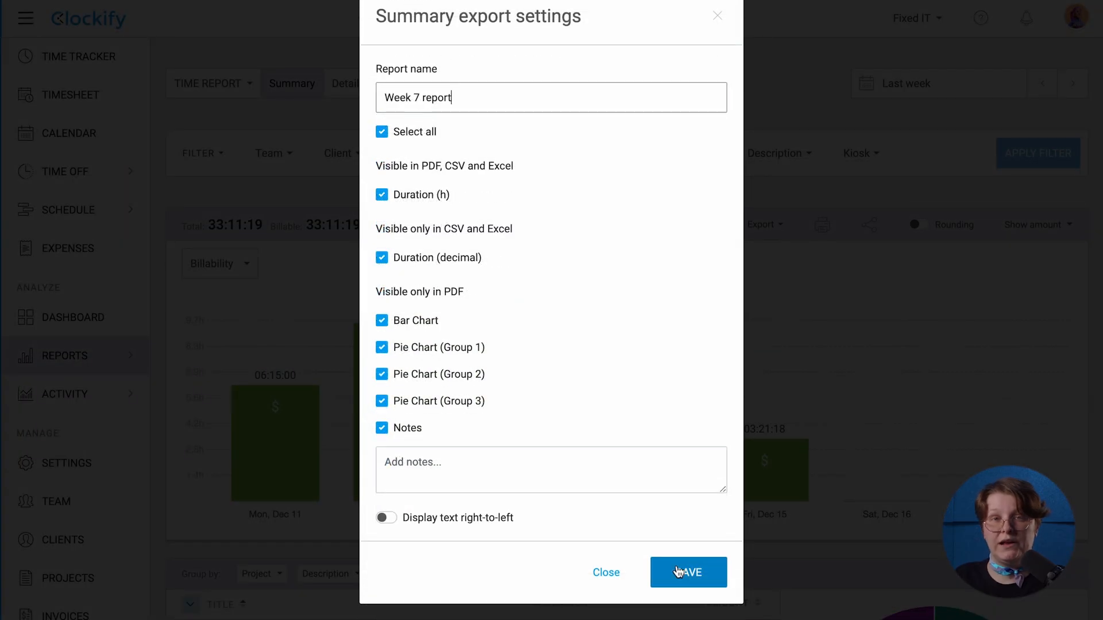
click(688, 572)
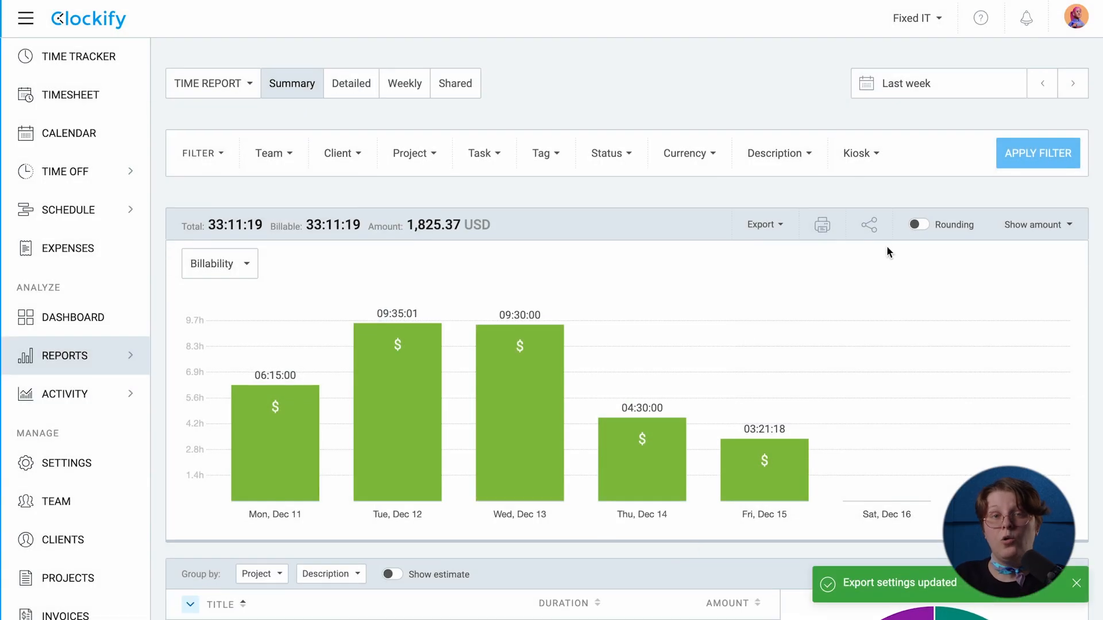
click(868, 225)
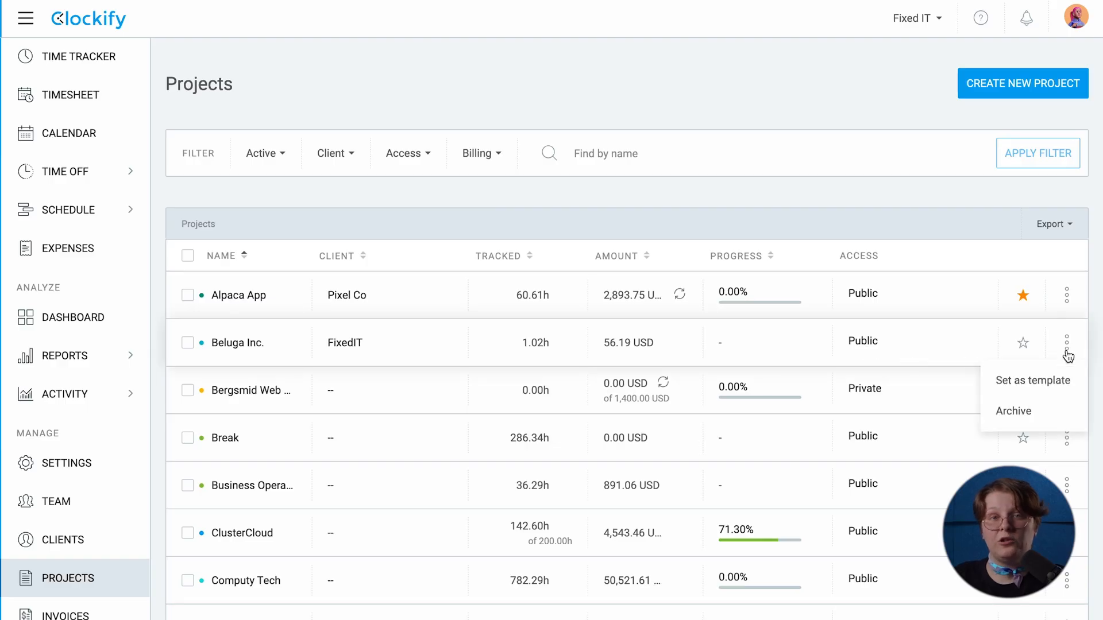
Step: Choose Archive for the Beluga Inc. project, with its tasks marked done
click(1013, 411)
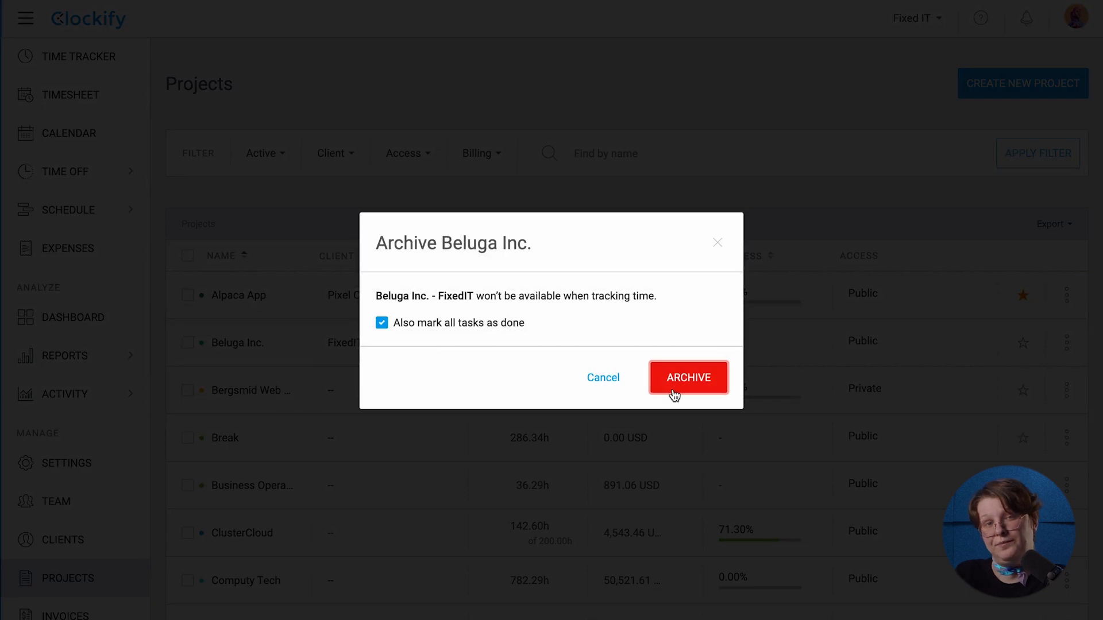